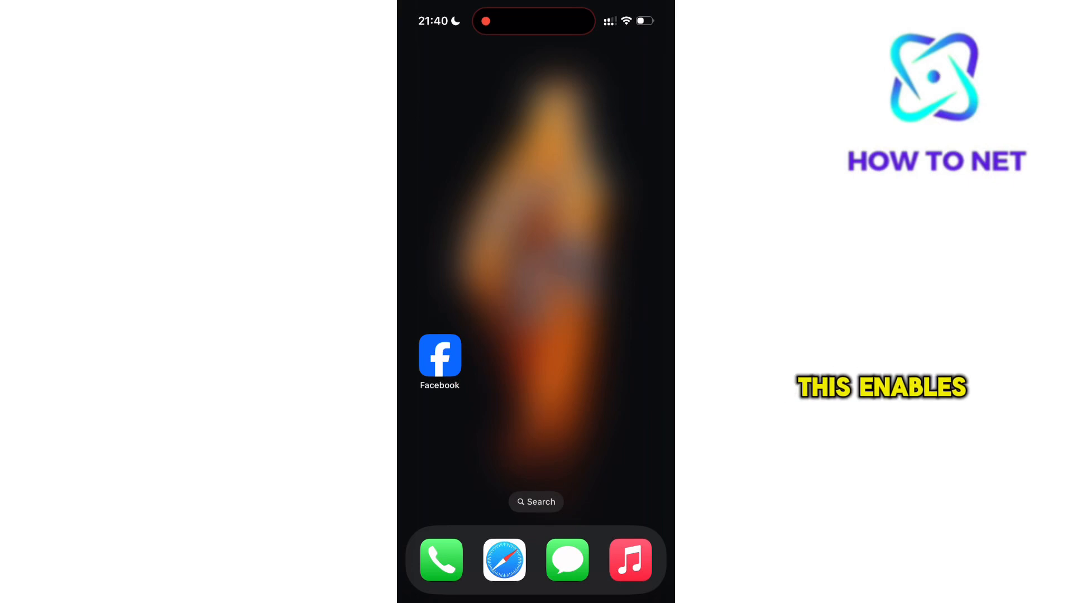
Launch Facebook, browse the Home feed, and head into Menu toward the account's payment settings
click(440, 357)
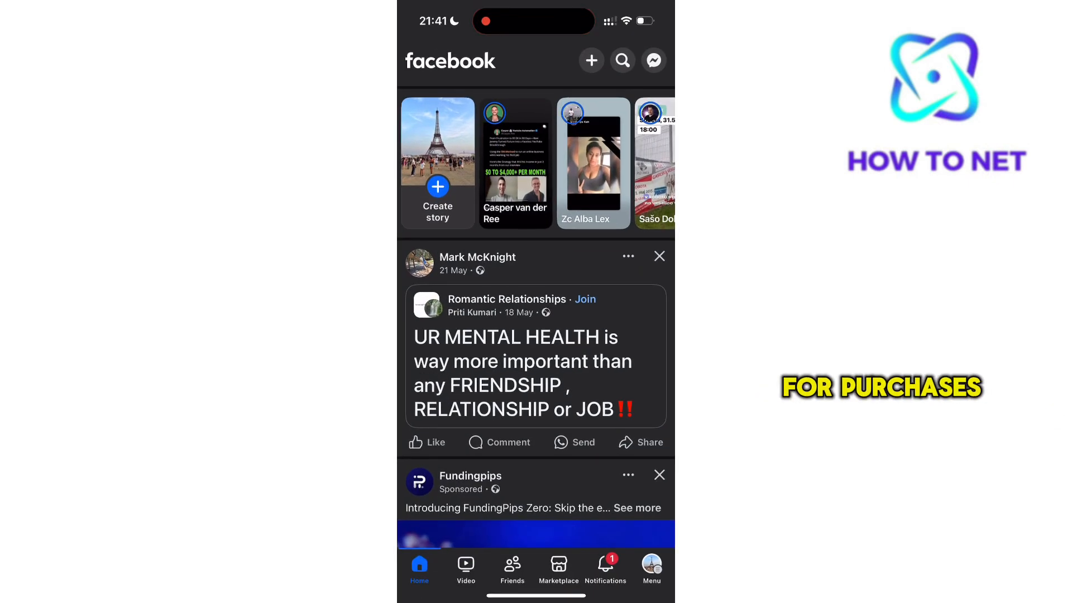
scroll(down, 3)
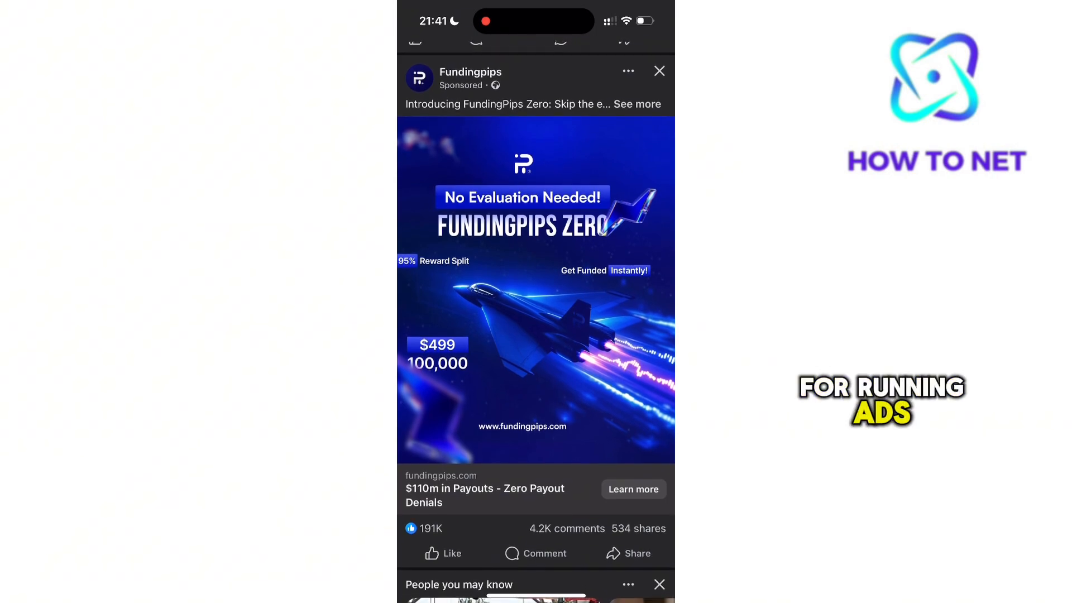
scroll(down, 3)
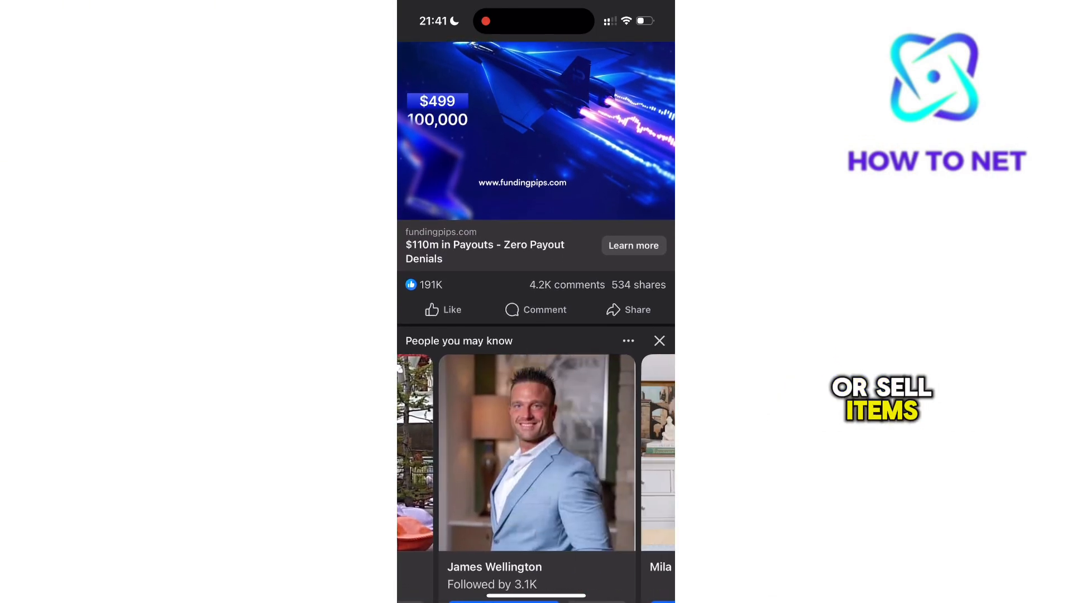
scroll(left, 3)
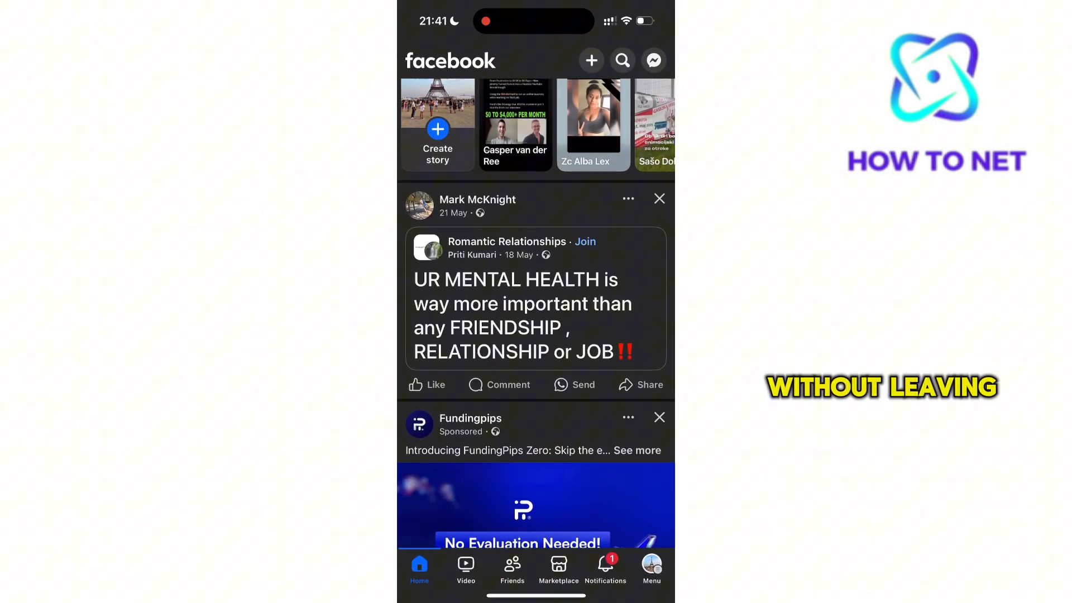
click(649, 566)
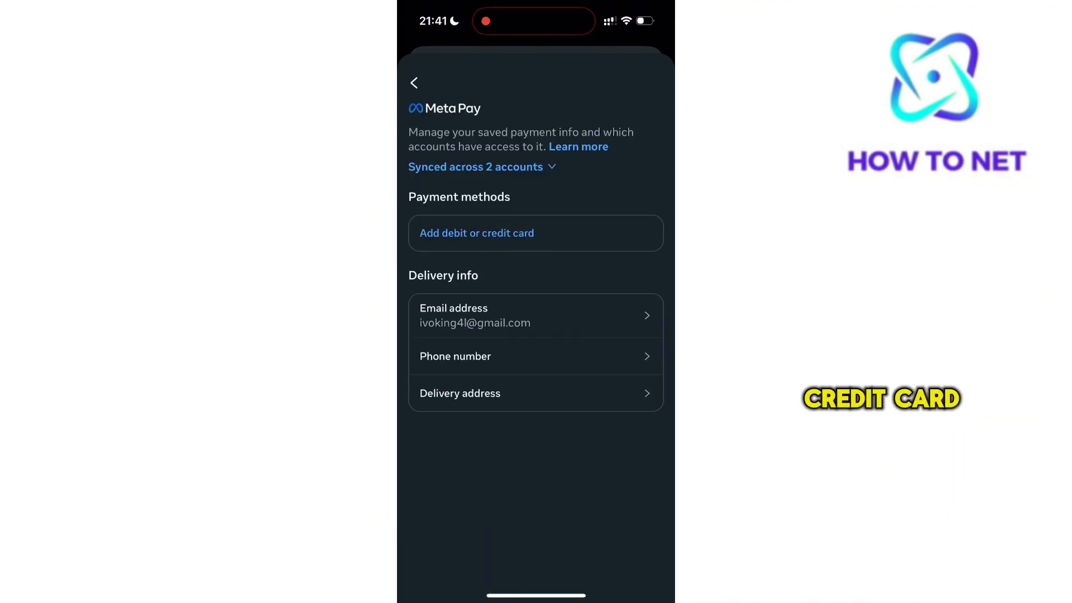
Choose 'Add debit or credit card' under Meta Pay payment methods to reach the empty Add card form
click(477, 232)
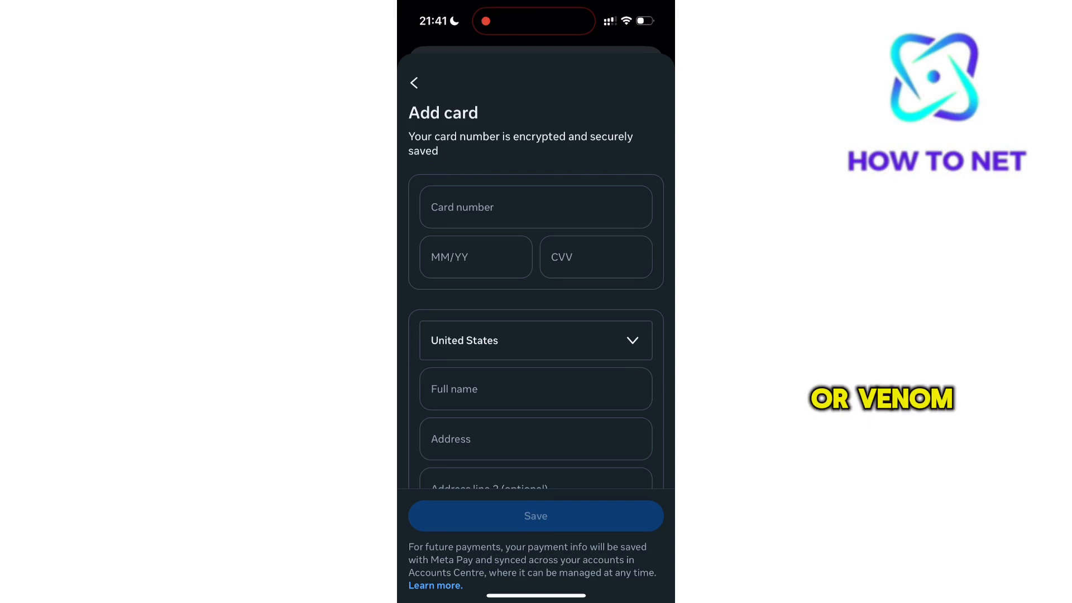